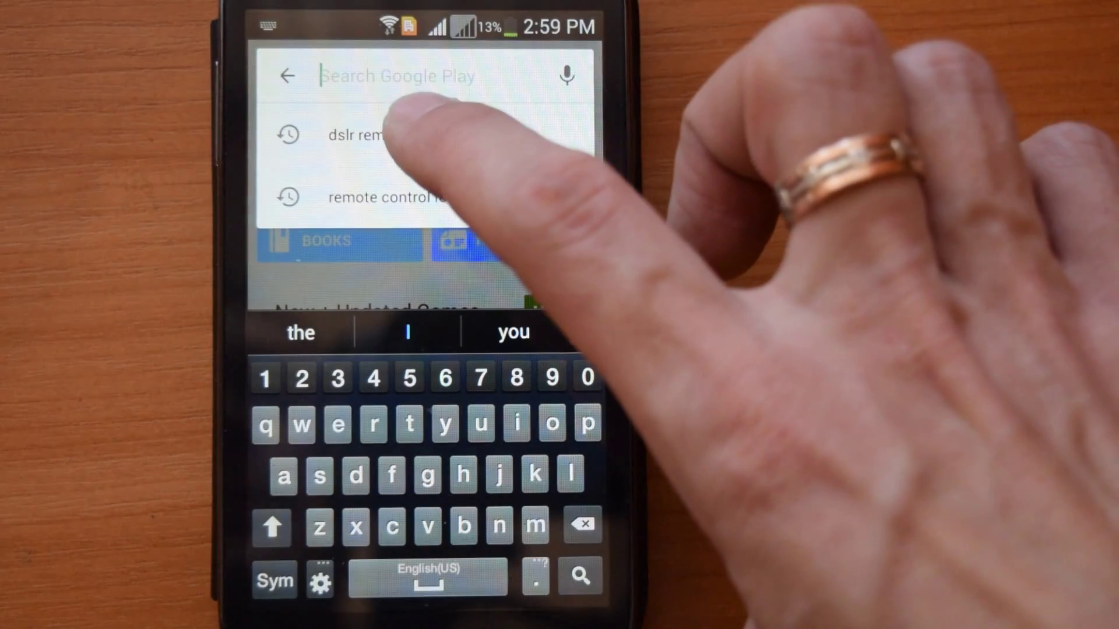
# Reuse the 'dslr remote' recent search and open bitshift's DSLR Remote app page
pyautogui.click(363, 135)
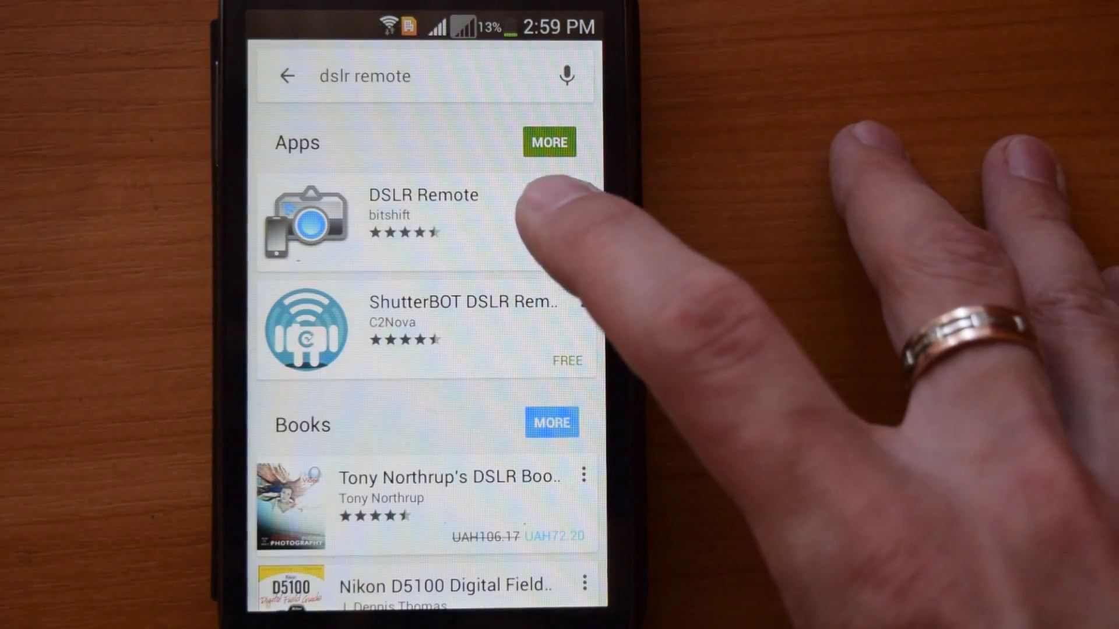
pyautogui.click(424, 221)
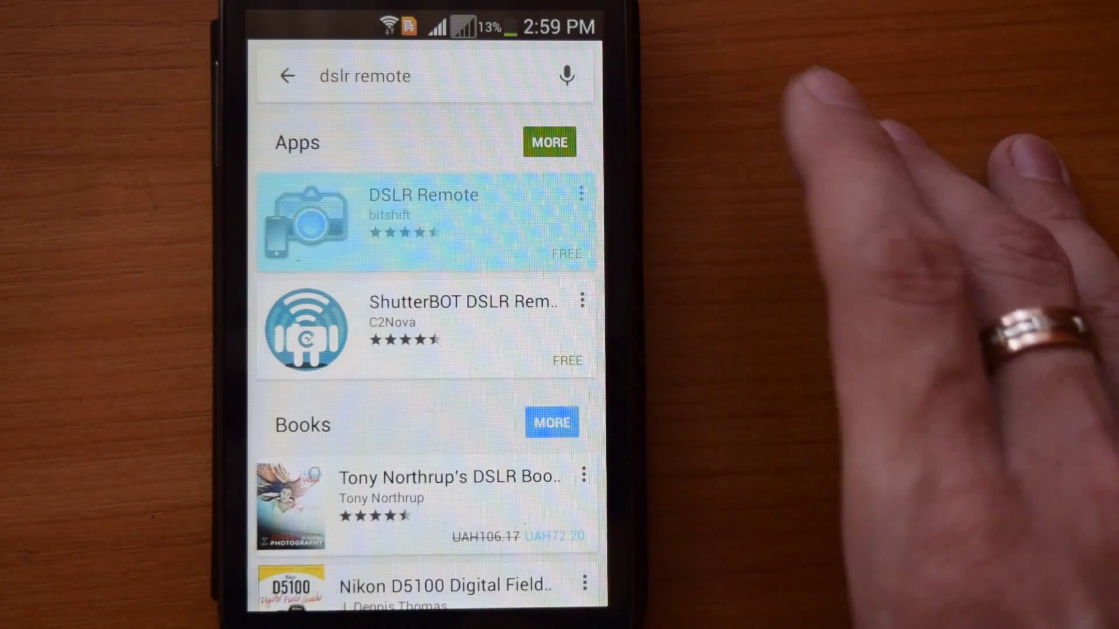
pyautogui.click(421, 214)
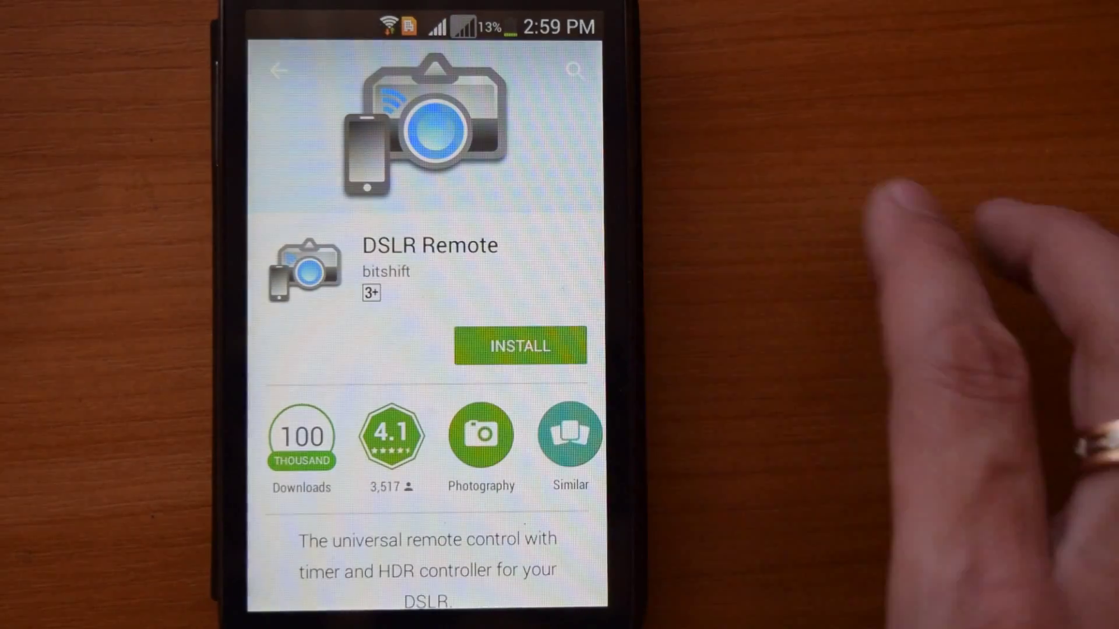